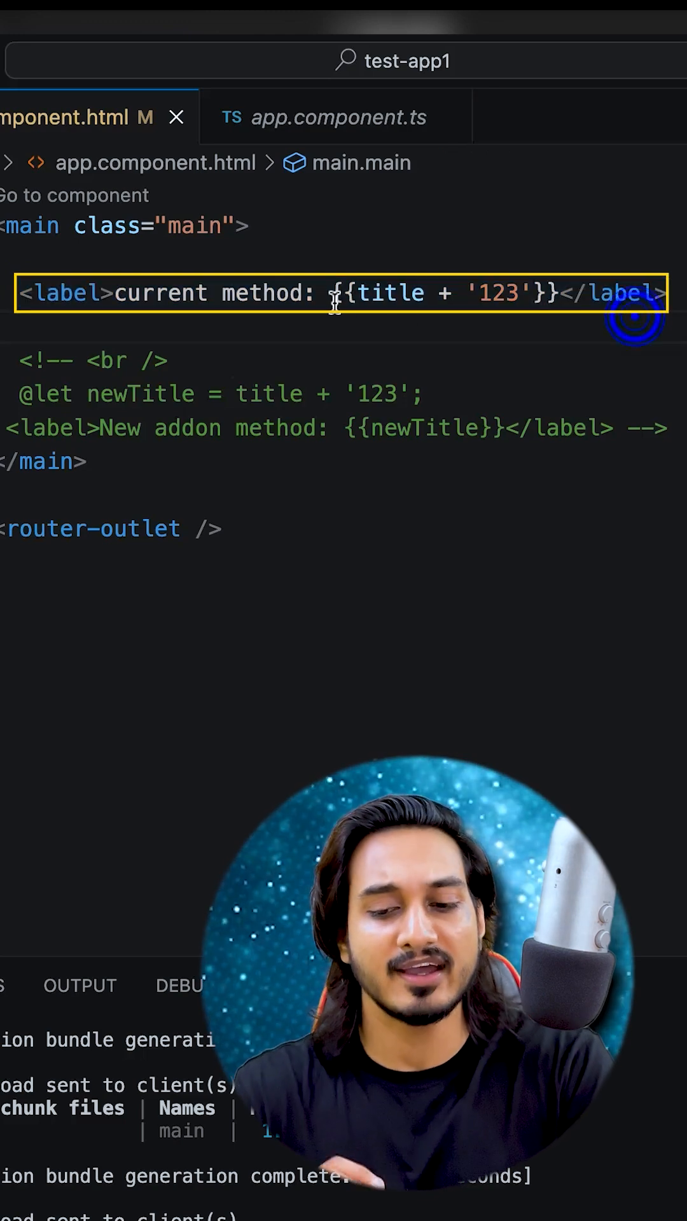
pyautogui.doubleClick(390, 294)
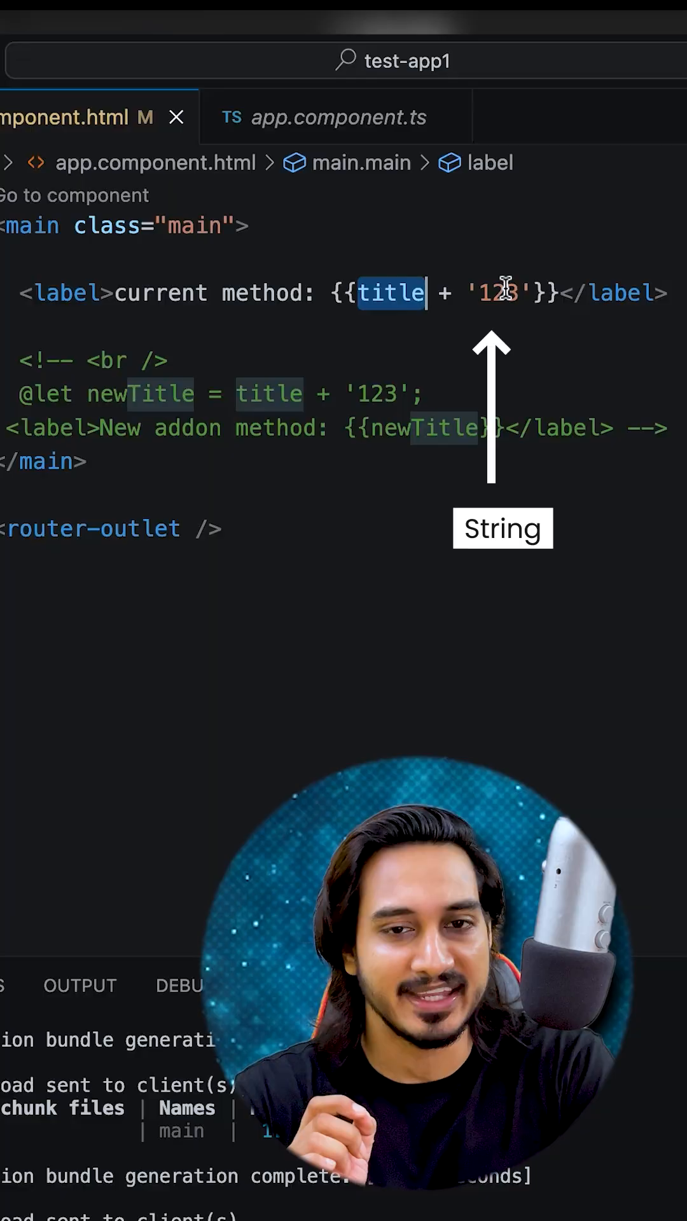
pyautogui.click(336, 117)
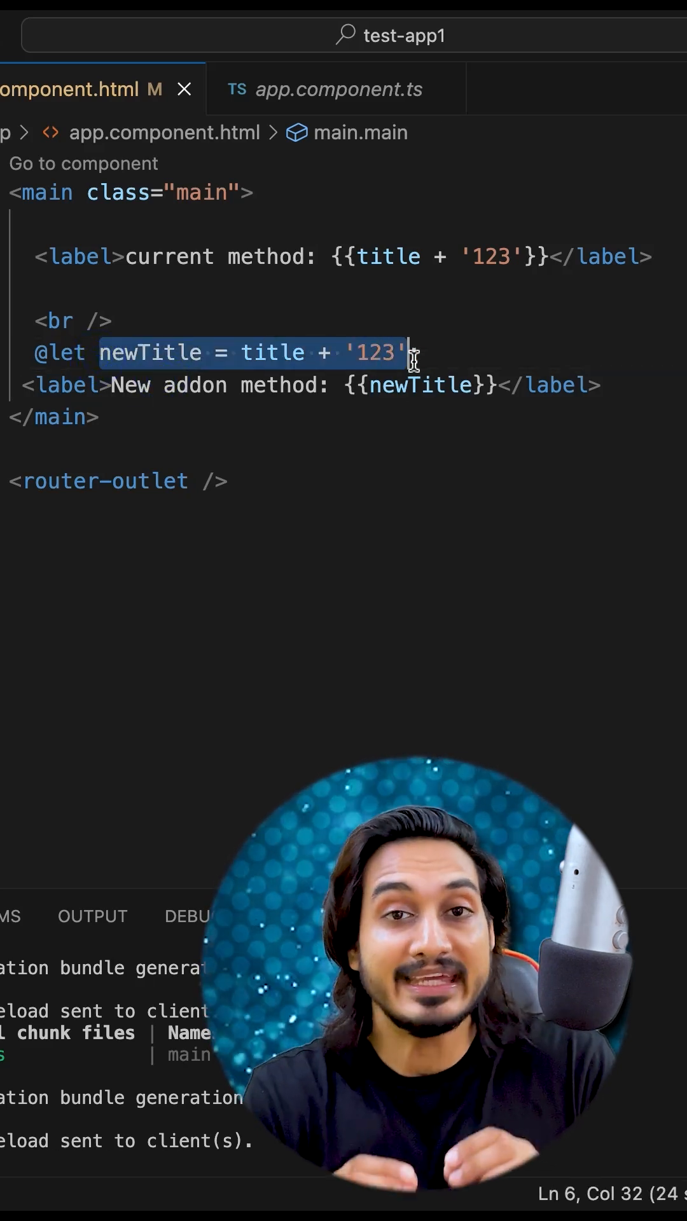
pyautogui.write(';')
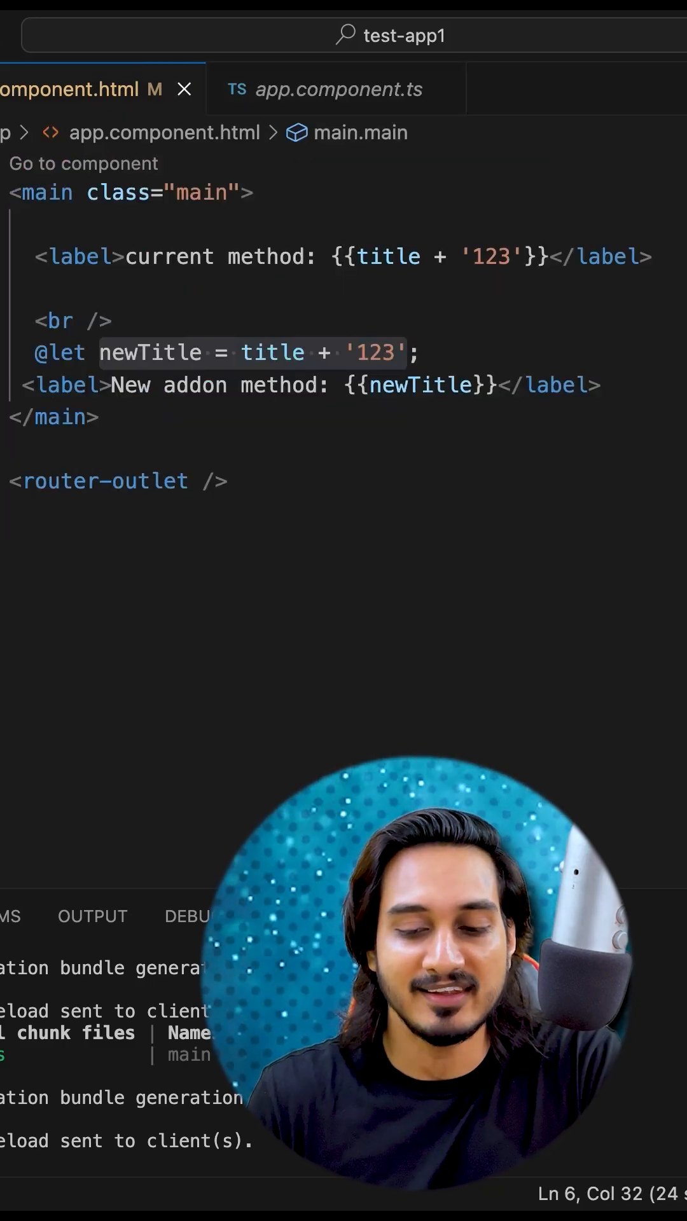
pyautogui.moveTo(70, 321)
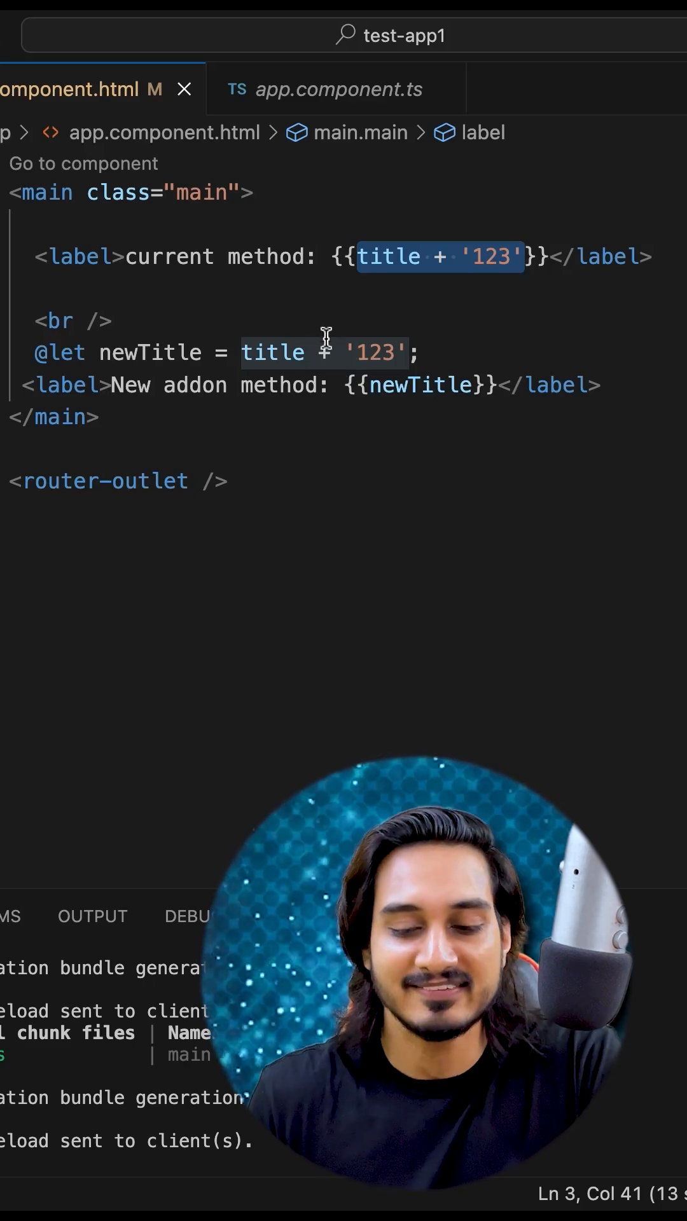
pyautogui.moveTo(148, 352)
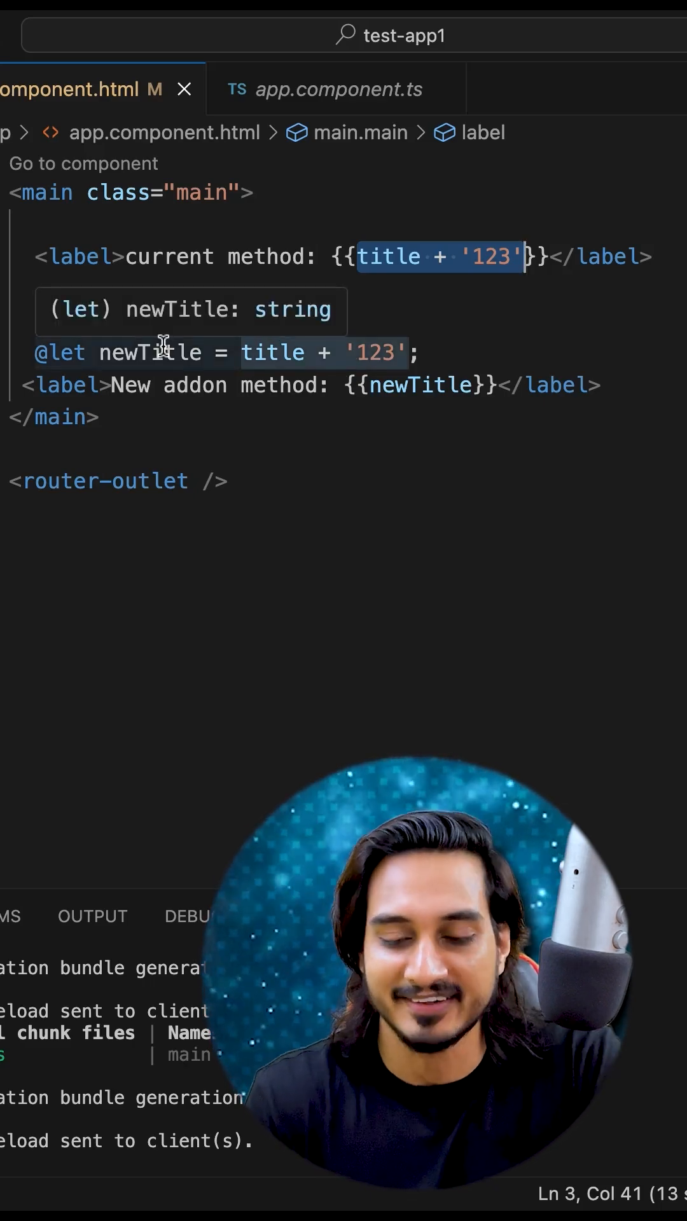